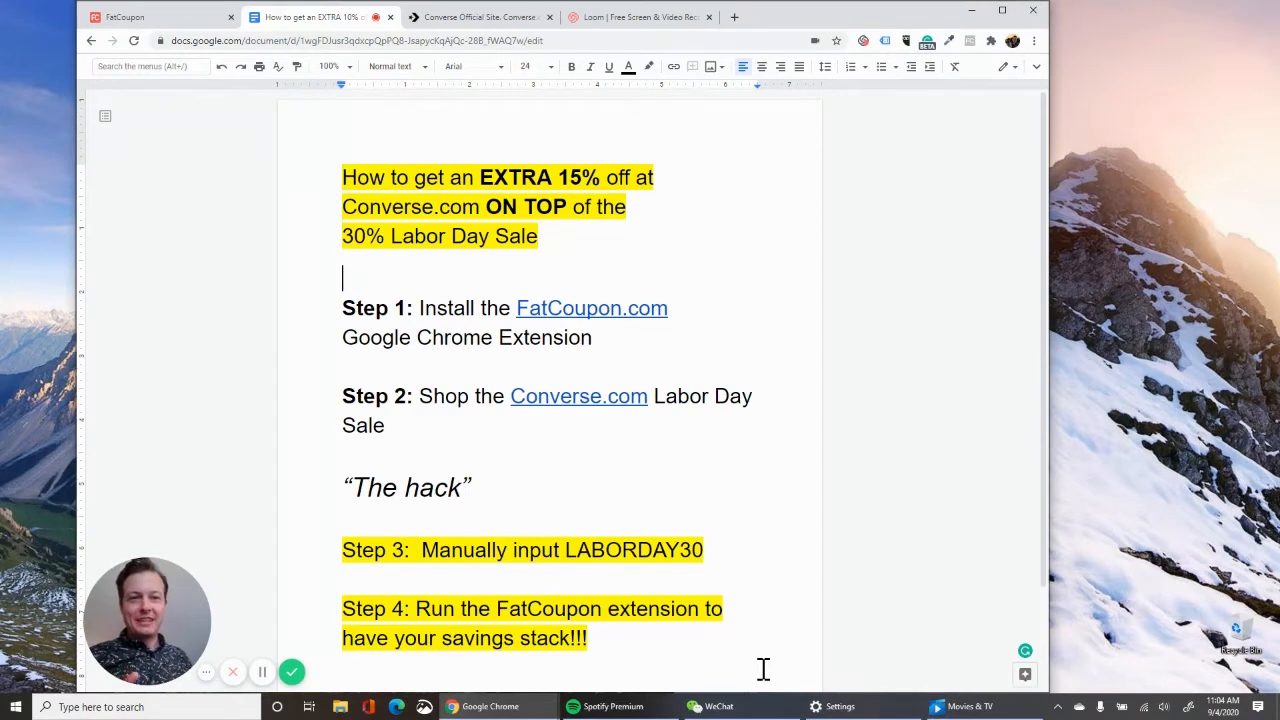
mouse_move(785, 545)
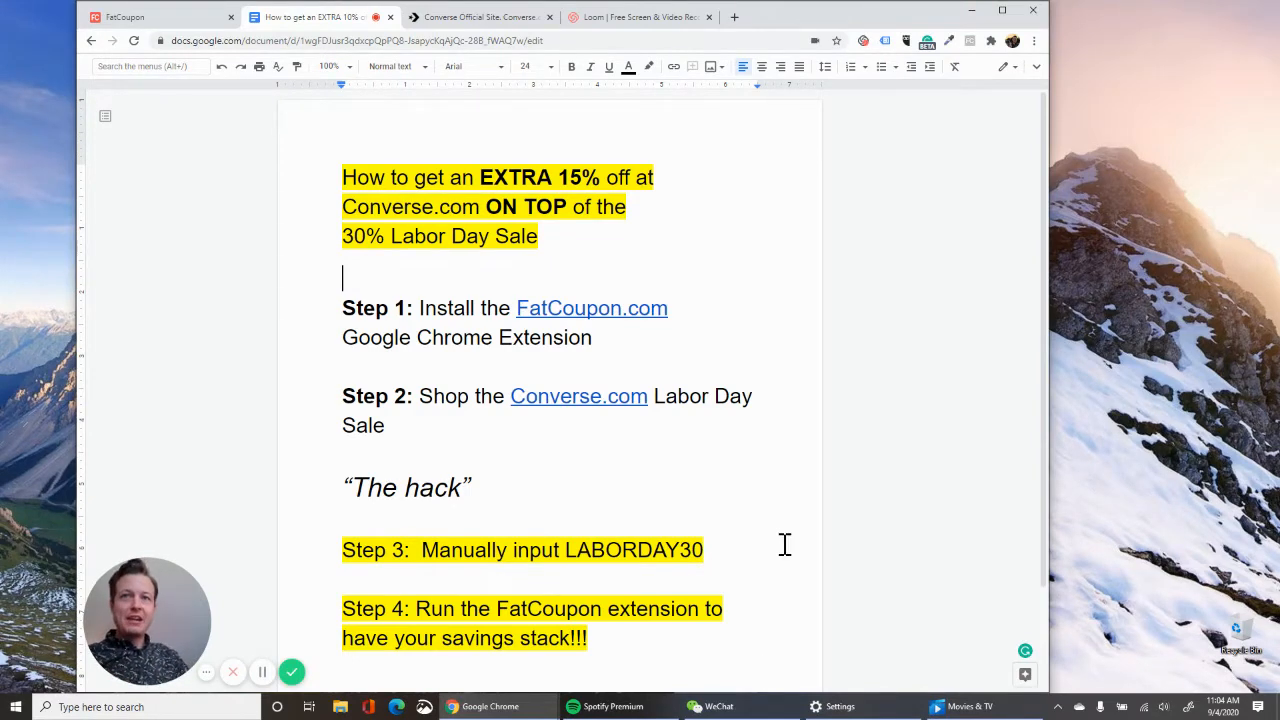
Highlight the guide's install step, search FatCoupon for Reebok, then highlight the Step 2 shopping instruction.
left_click_drag(342, 177, 537, 236)
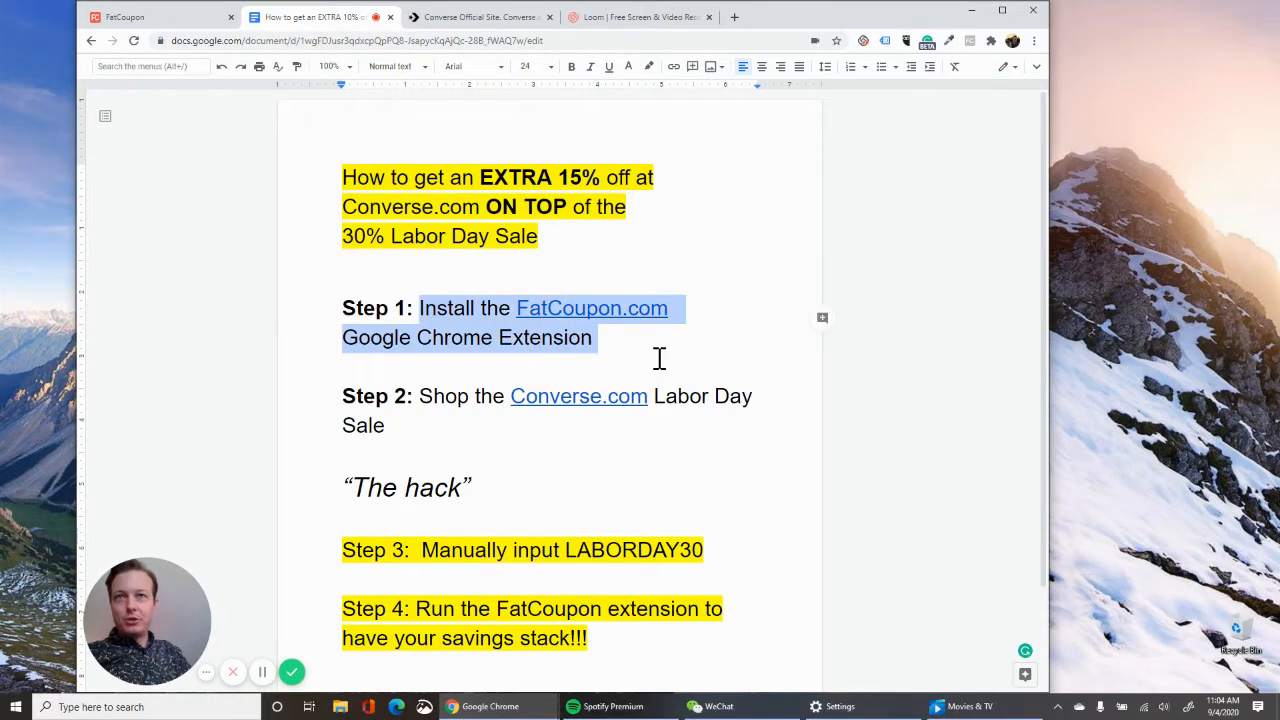
left_click(125, 17)
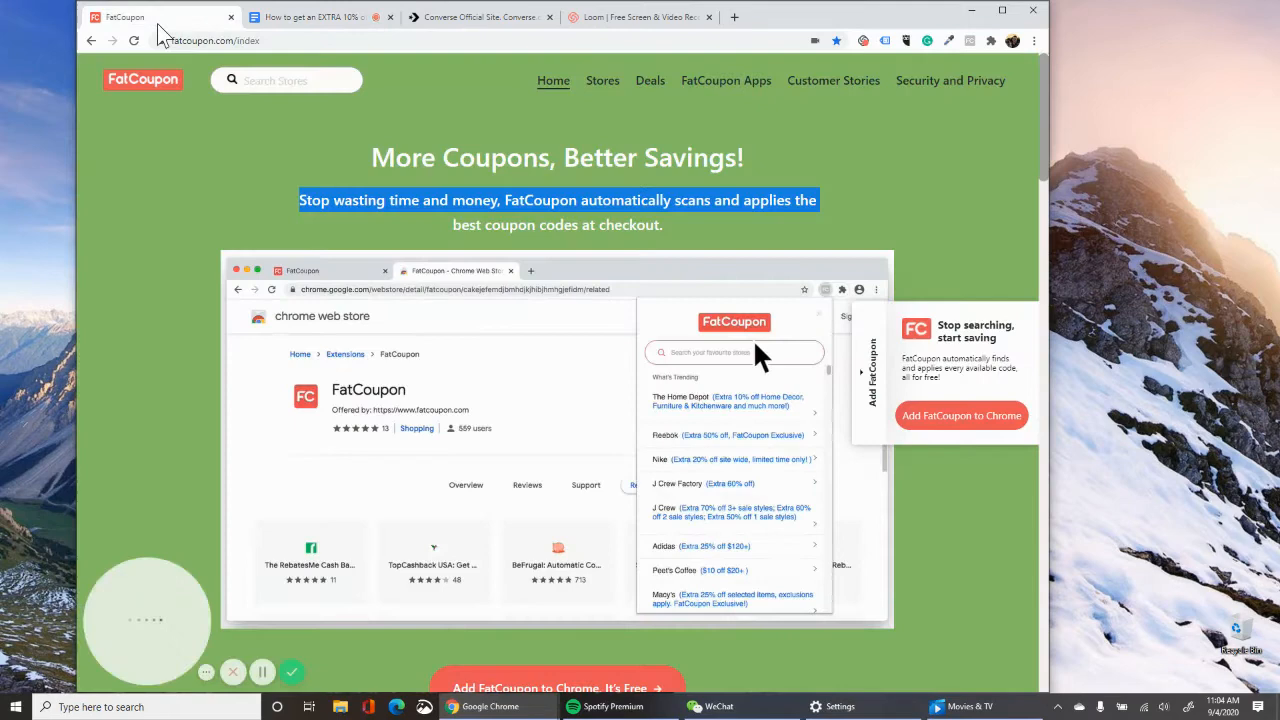
type("Reebok")
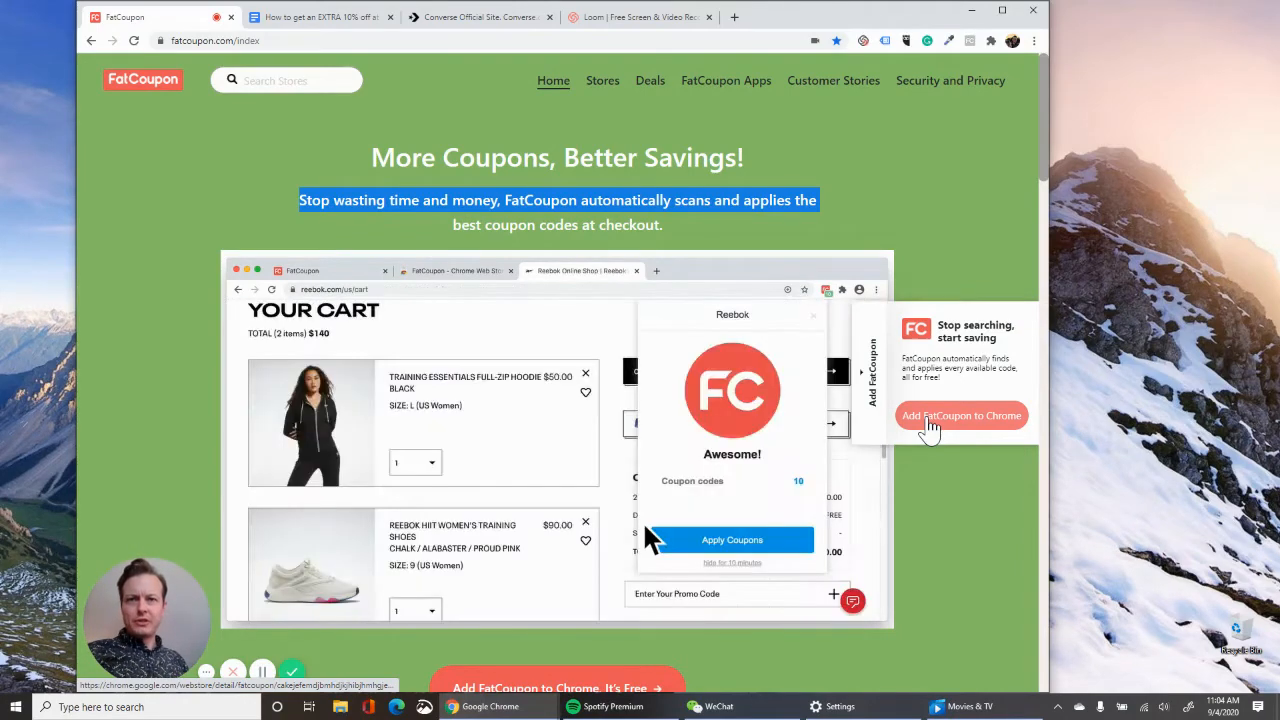
left_click(732, 540)
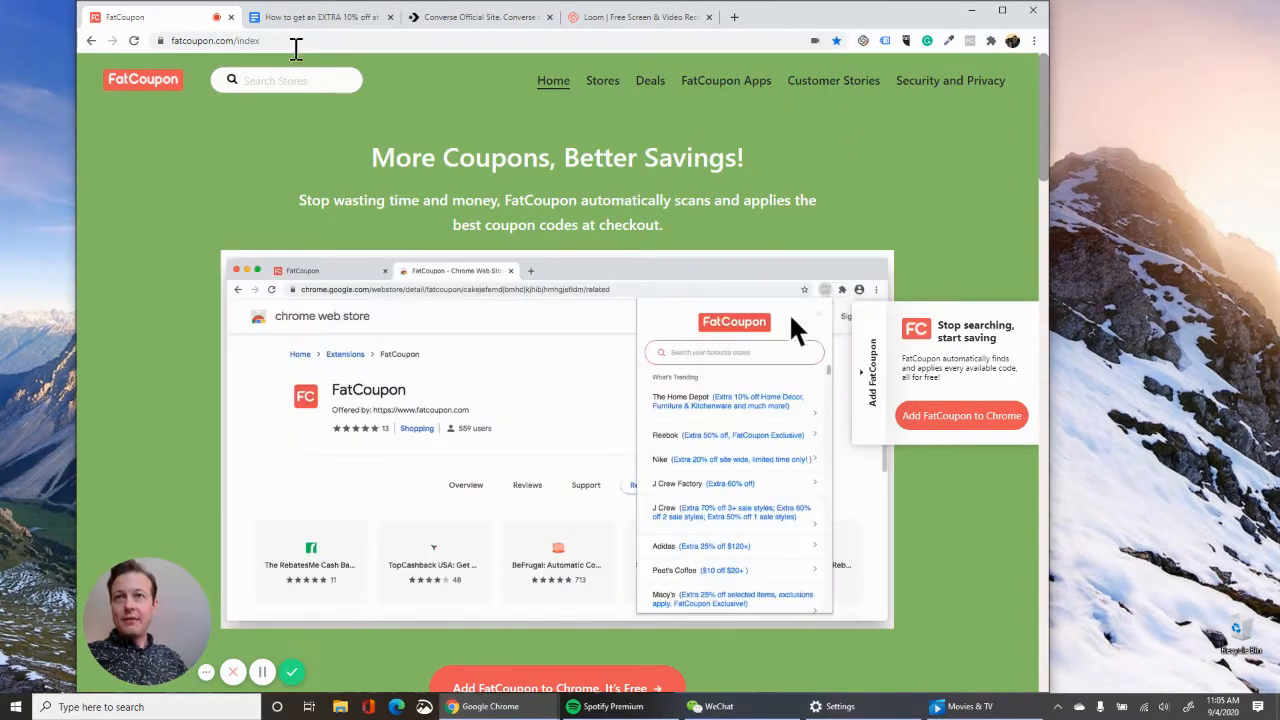
left_click(320, 17)
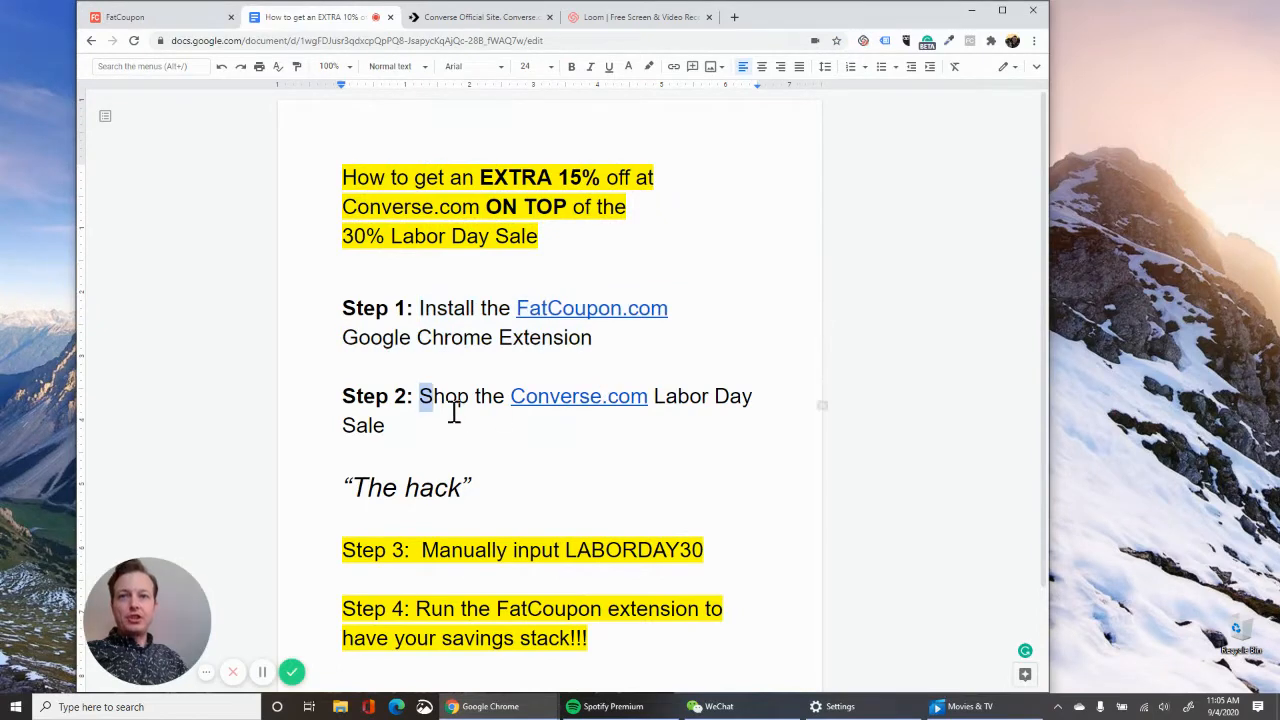
left_click_drag(420, 396, 384, 425)
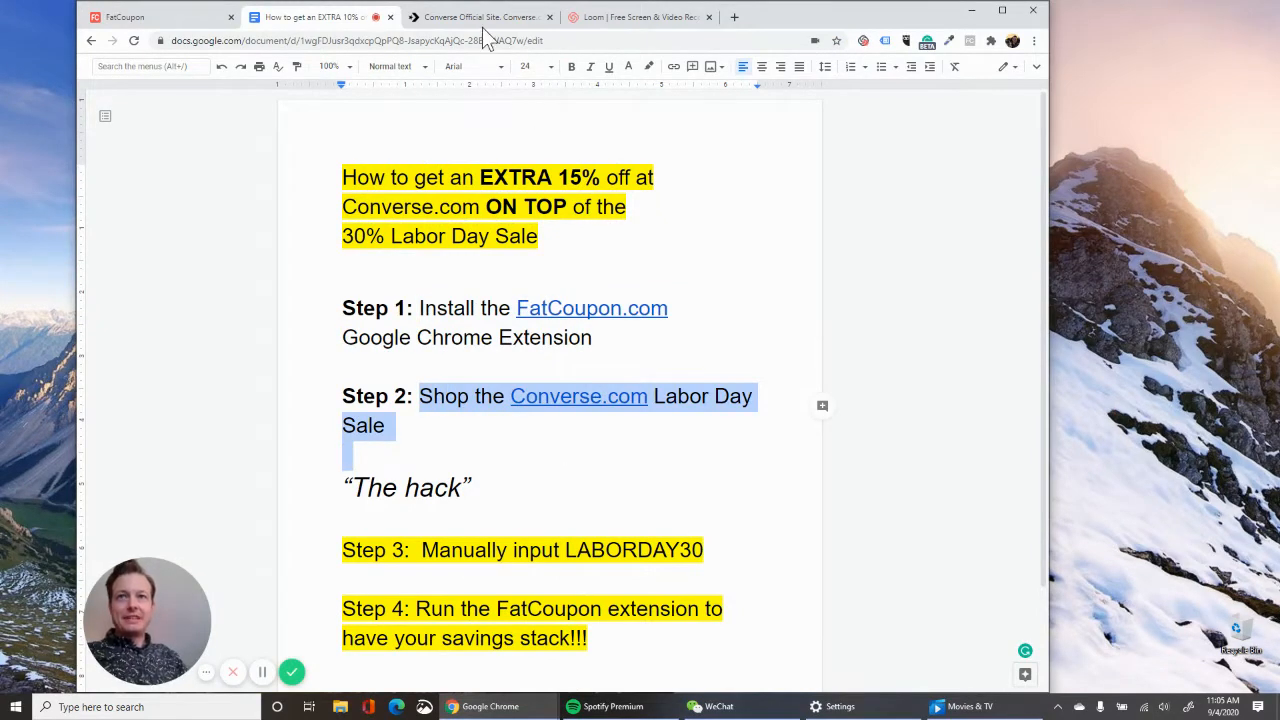
Go to Converse's LABORDAY30 sale listing and open the blue Unleash Peace Chuck 70.
left_click(480, 17)
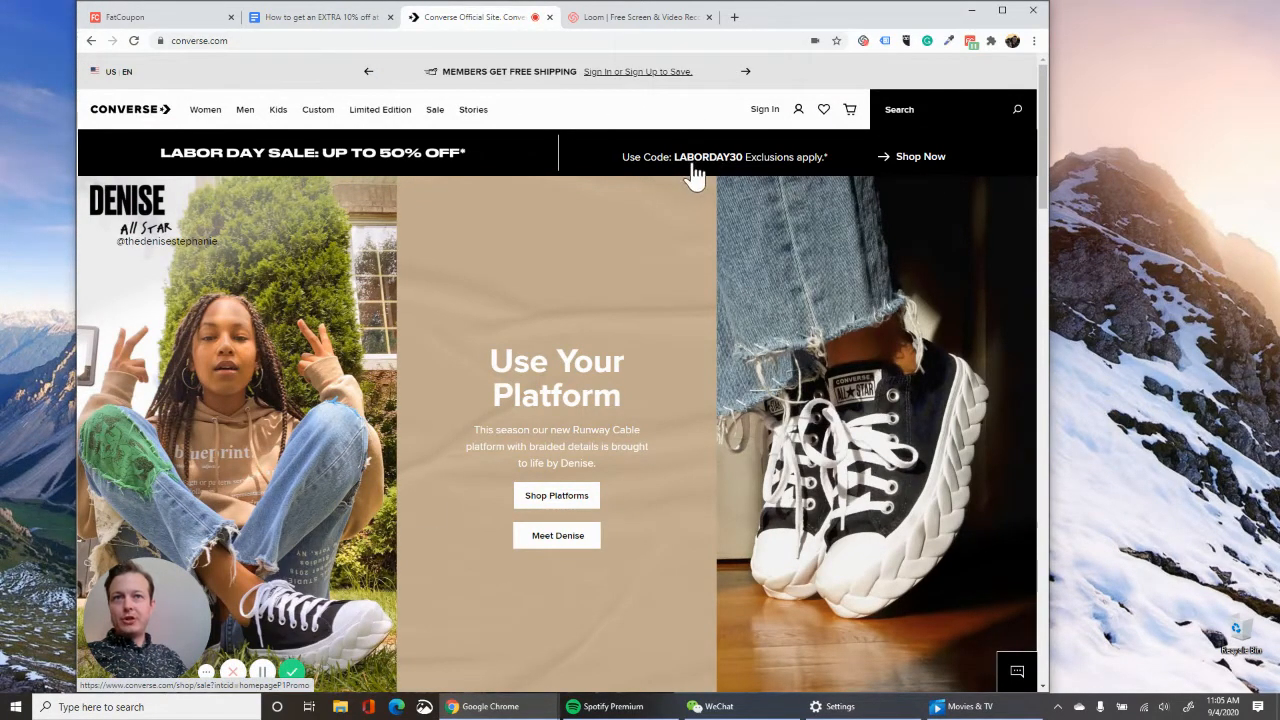
mouse_move(920, 157)
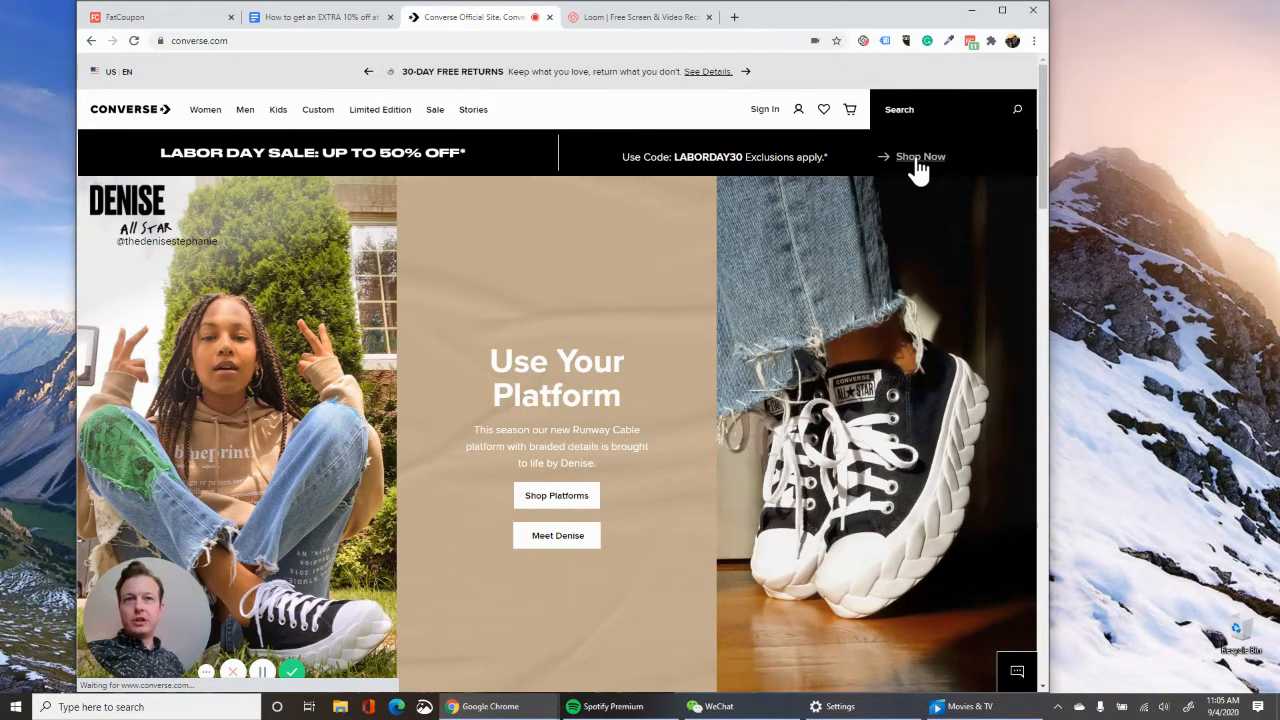
left_click(919, 157)
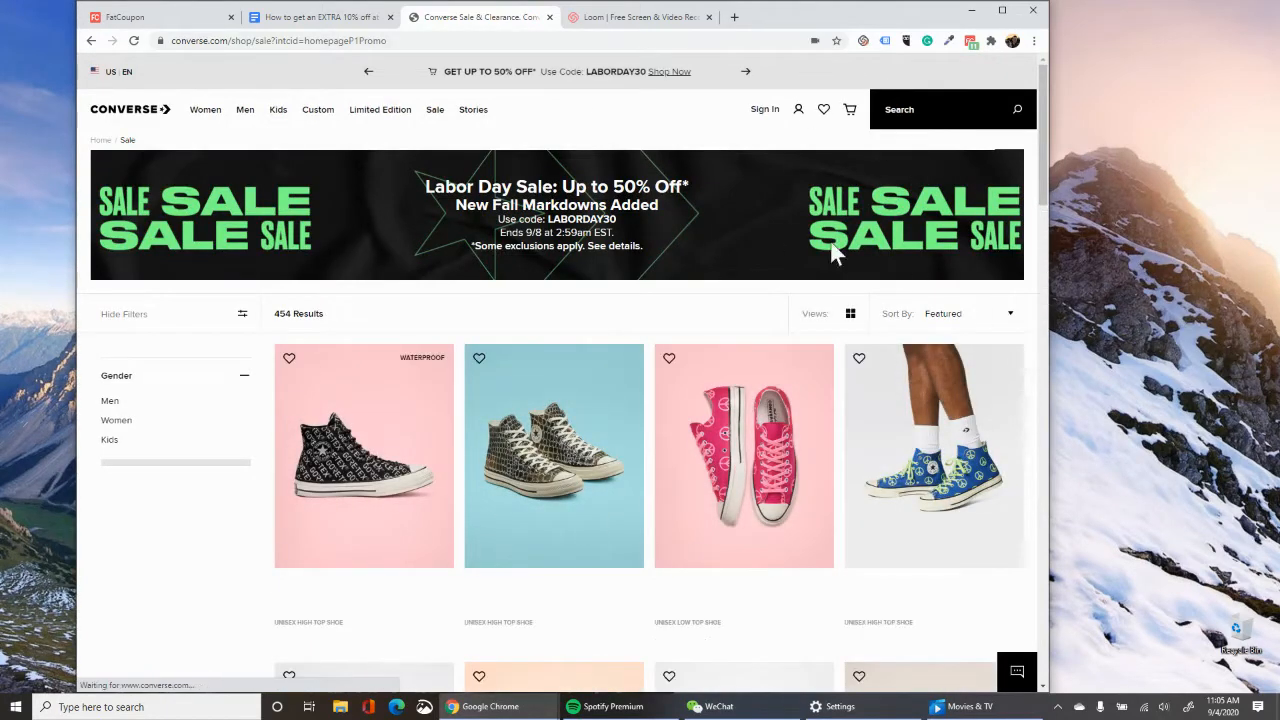
scroll("down", 3)
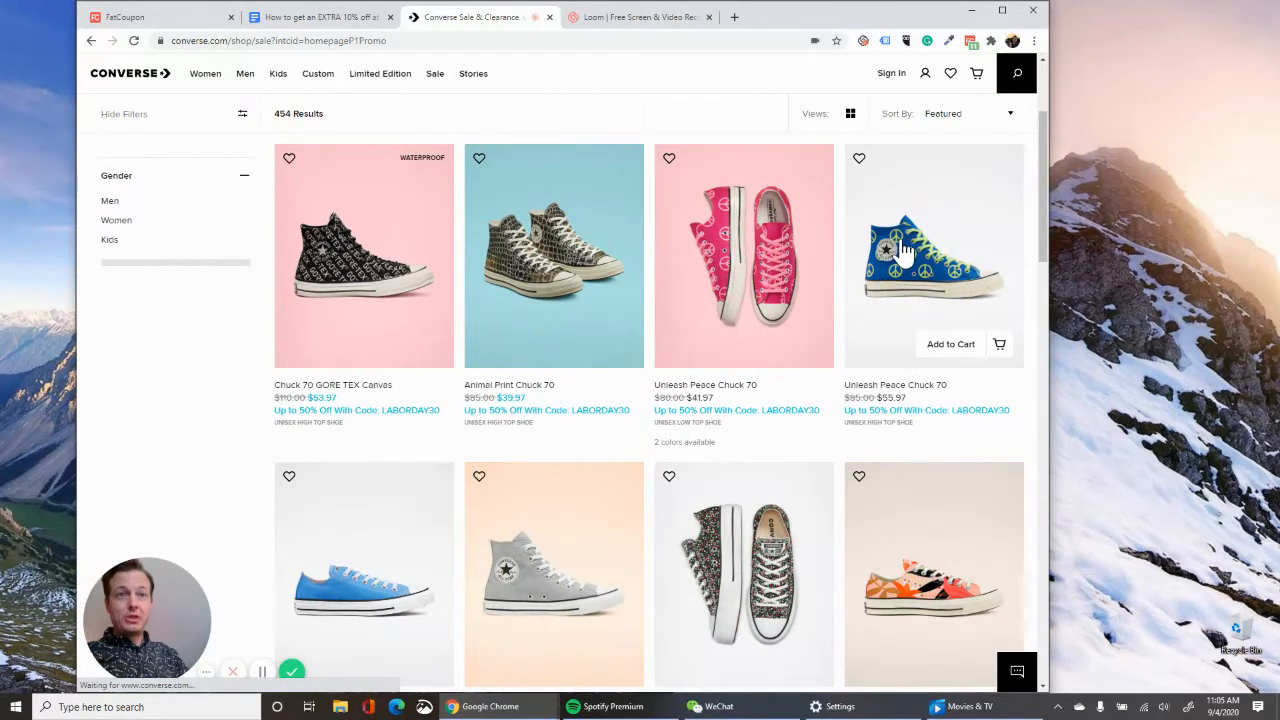
left_click(932, 255)
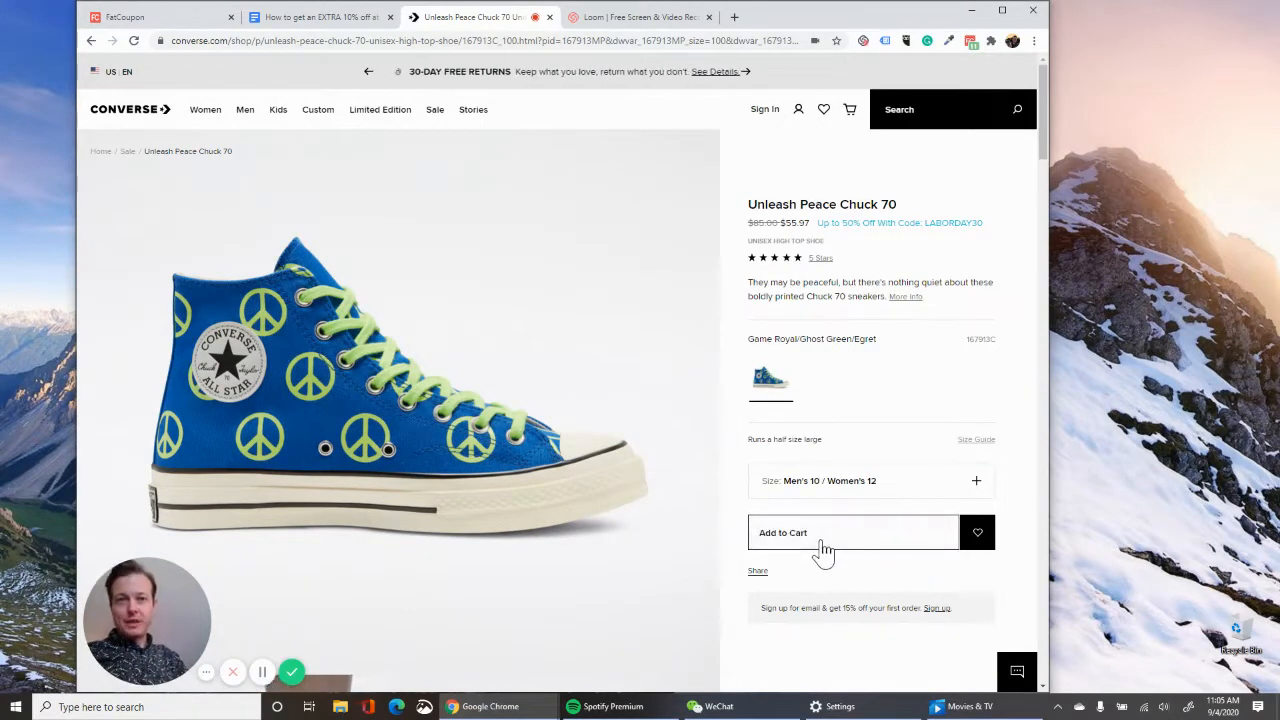
Add the Unleash Peace Chuck 70 in Men's 10 ($55.97) and view the full cart.
left_click(852, 532)
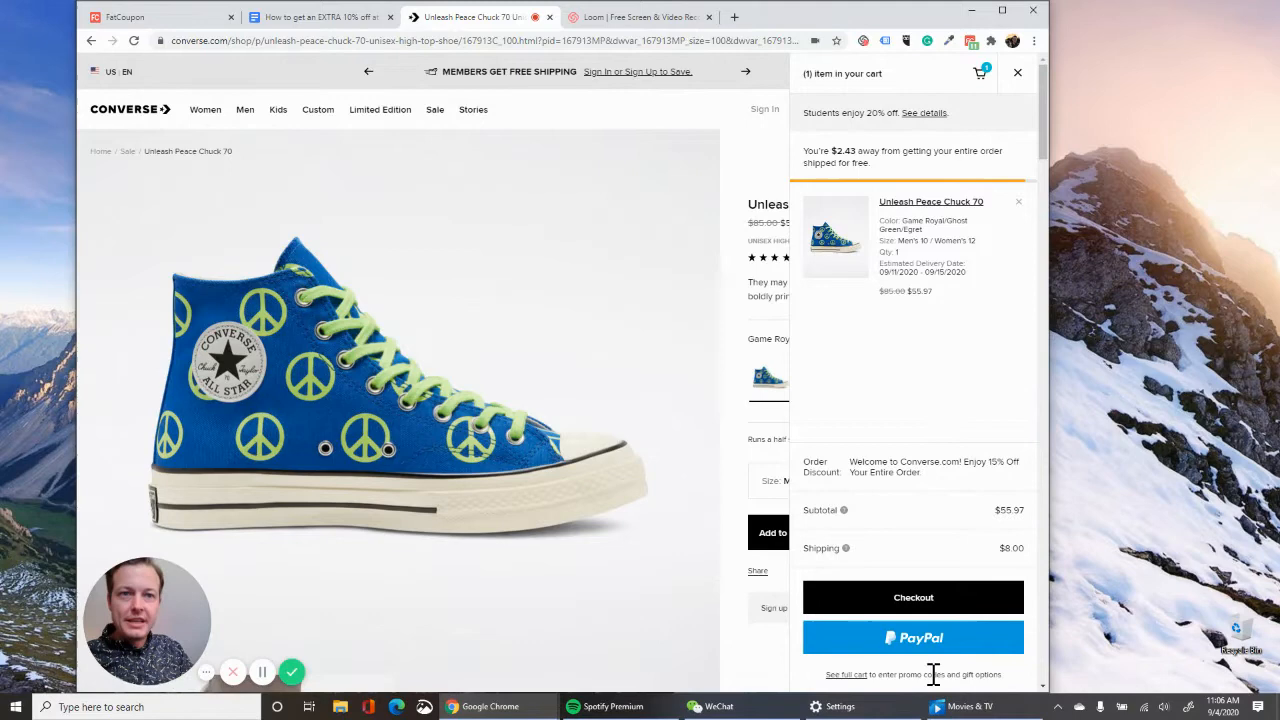
left_click(846, 674)
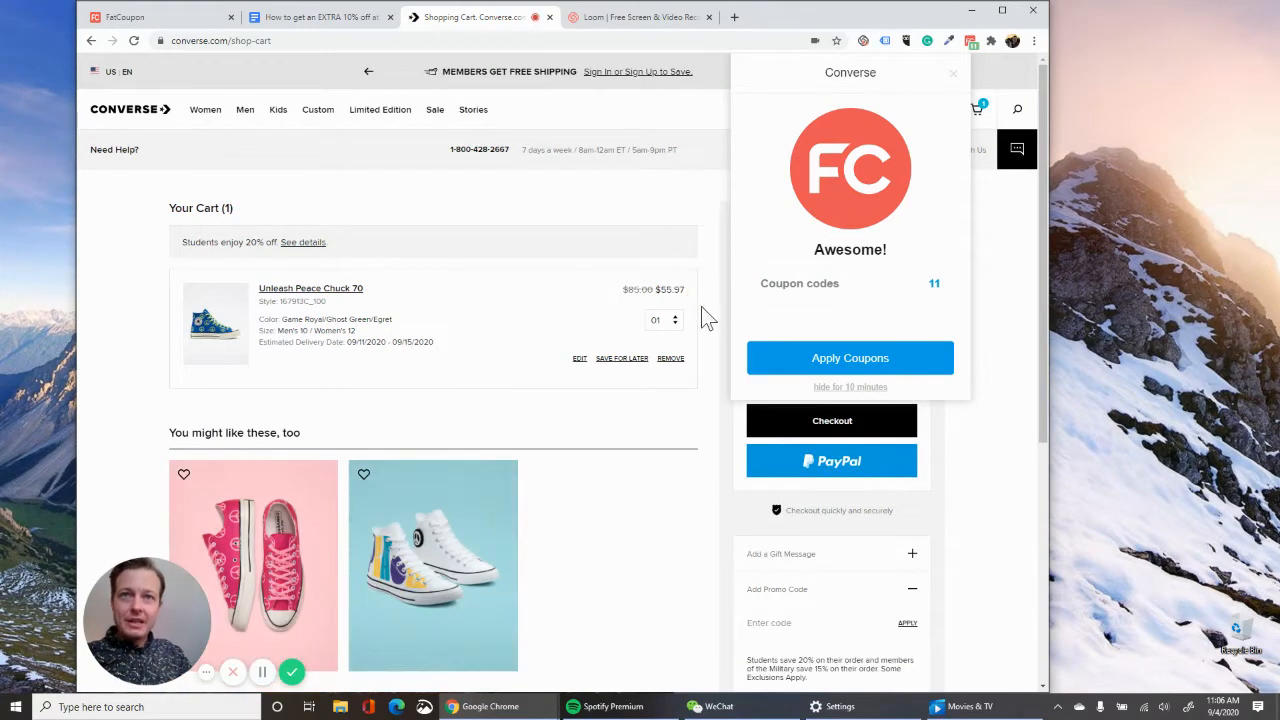
Scroll the Converse cart, then return to the how-to guide's LABORDAY30 step.
scroll("down", 3)
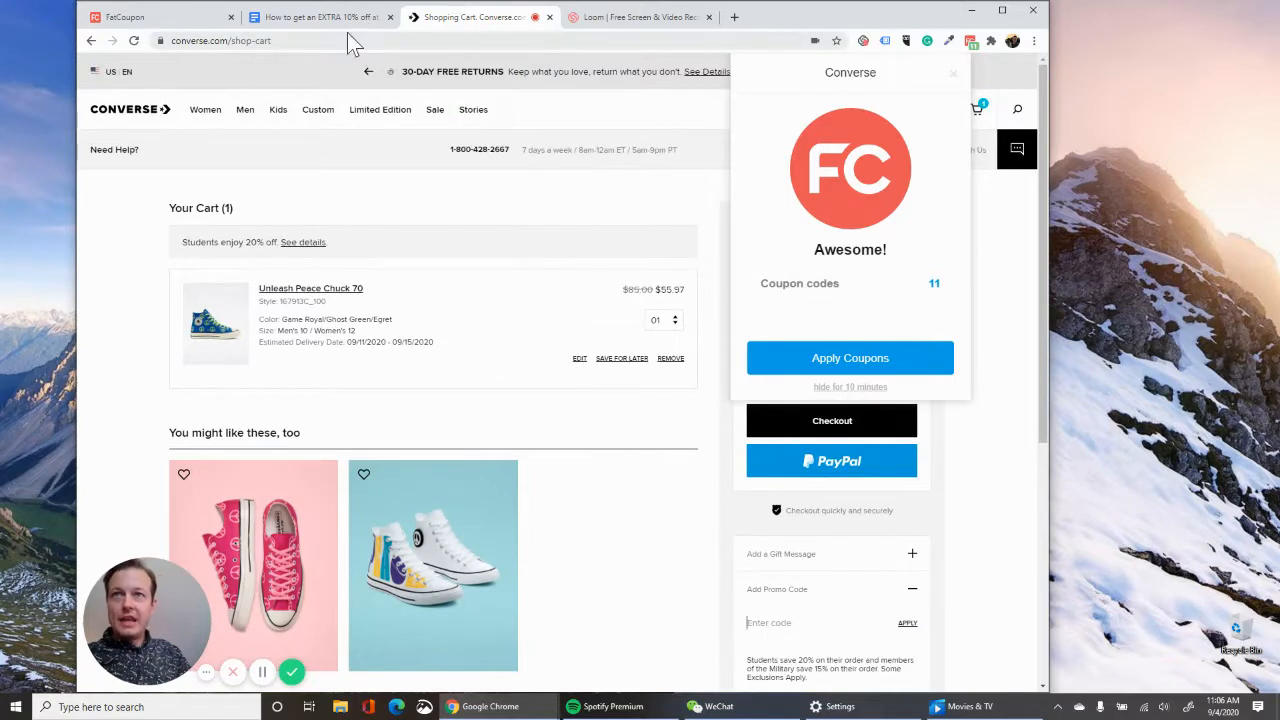
left_click(320, 17)
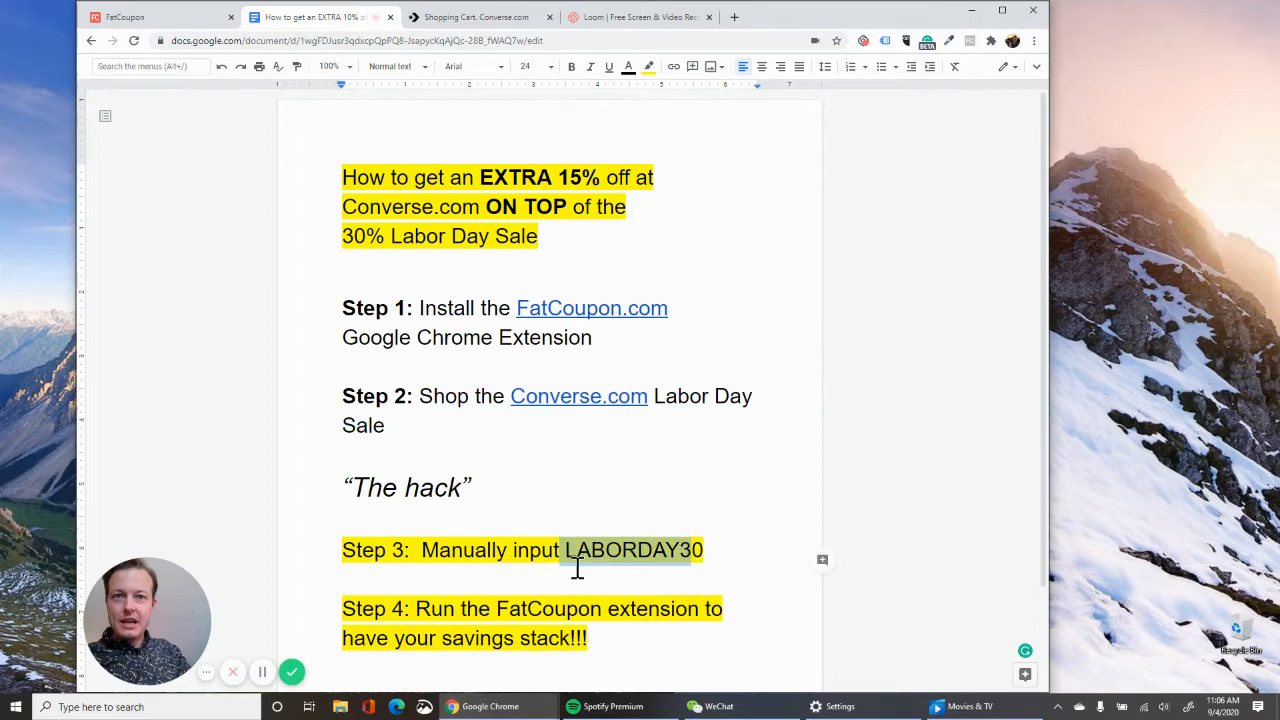
Copy LABORDAY30 from the guide and bring it to the Converse cart's promo field.
right_click(633, 549)
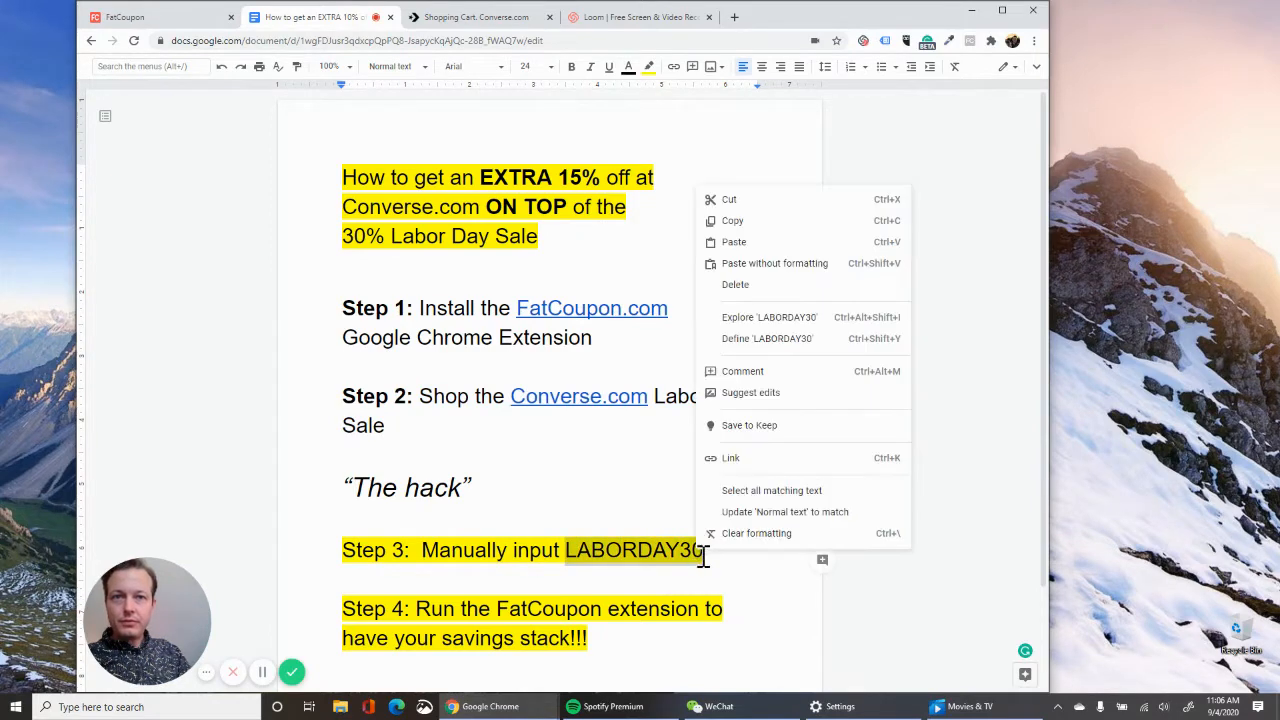
left_click(640, 17)
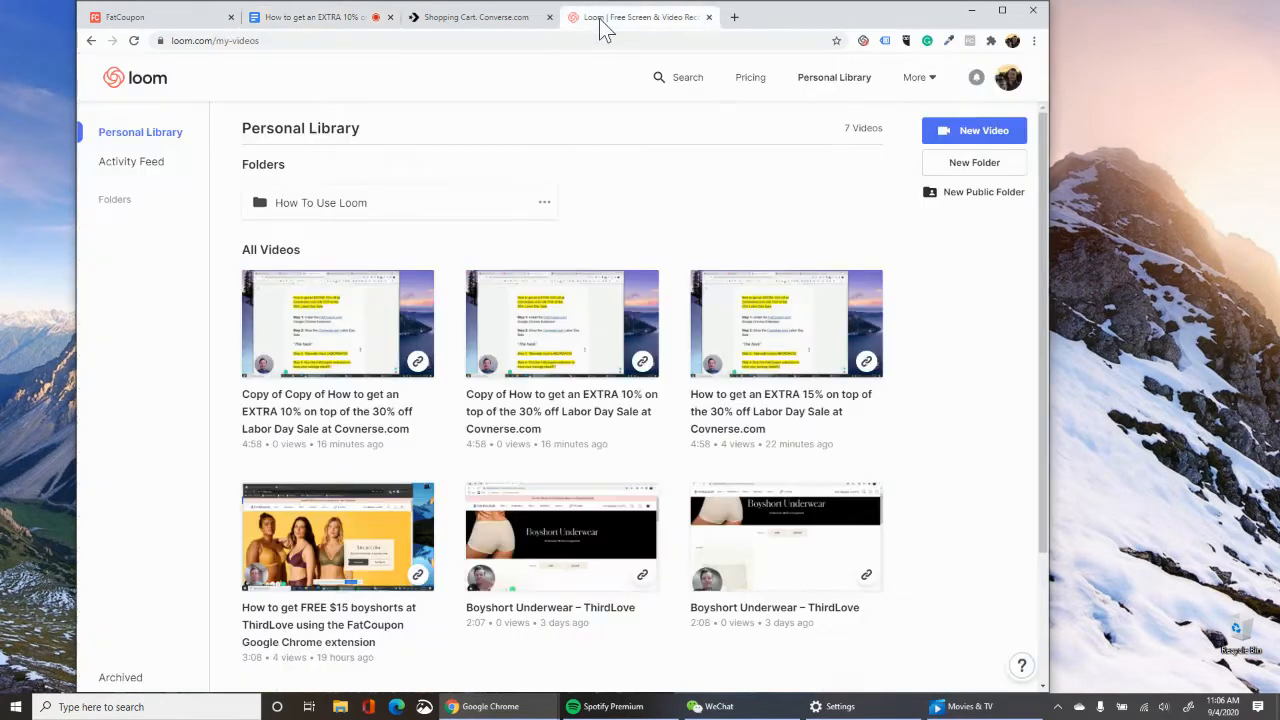
left_click(477, 17)
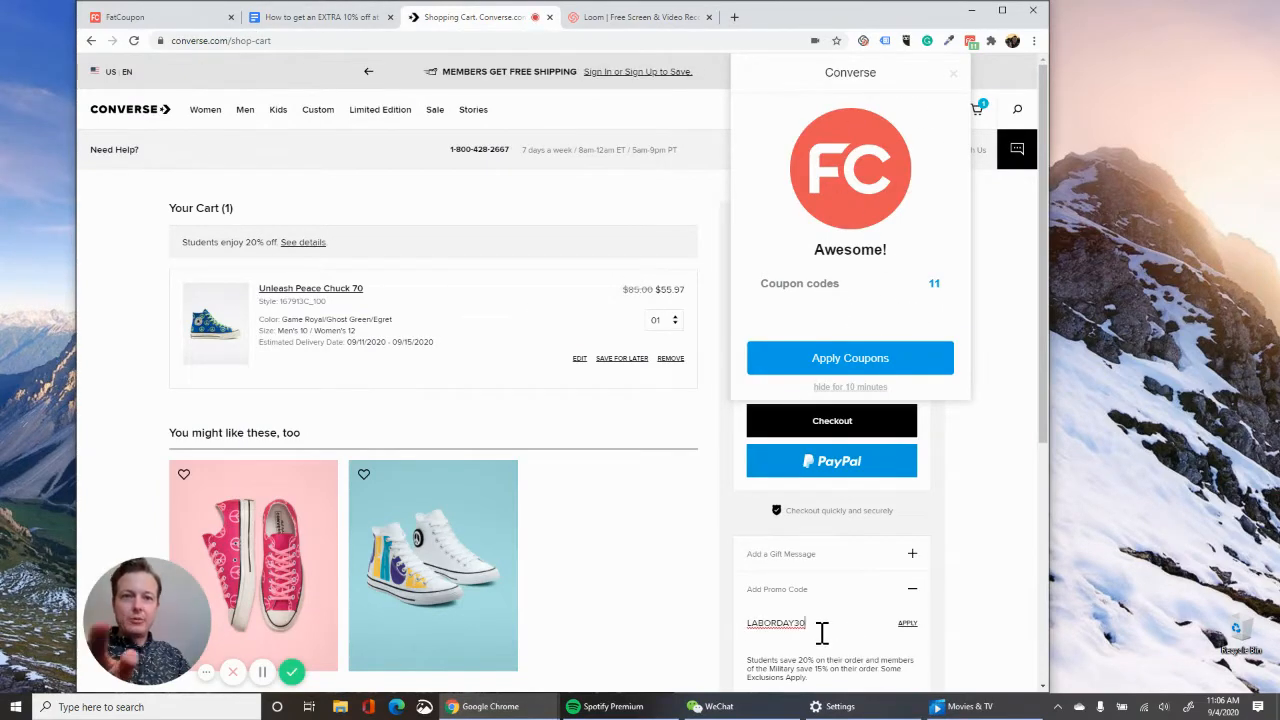
Apply LABORDAY30, dropping the Chuck 70 from $55.97 to $39.18.
left_click(906, 623)
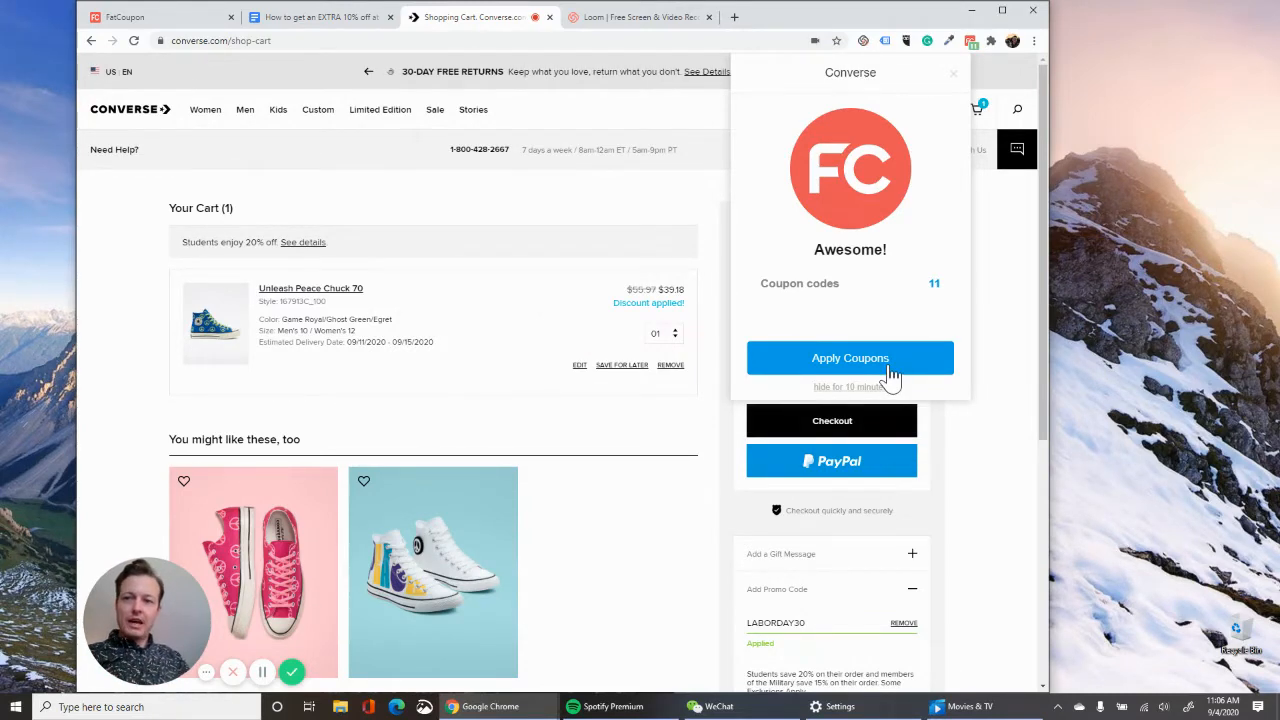
Run FatCoupon's coupons for an extra $5.88 off ($41.30 total) and dismiss the congratulations dialog.
left_click(850, 358)
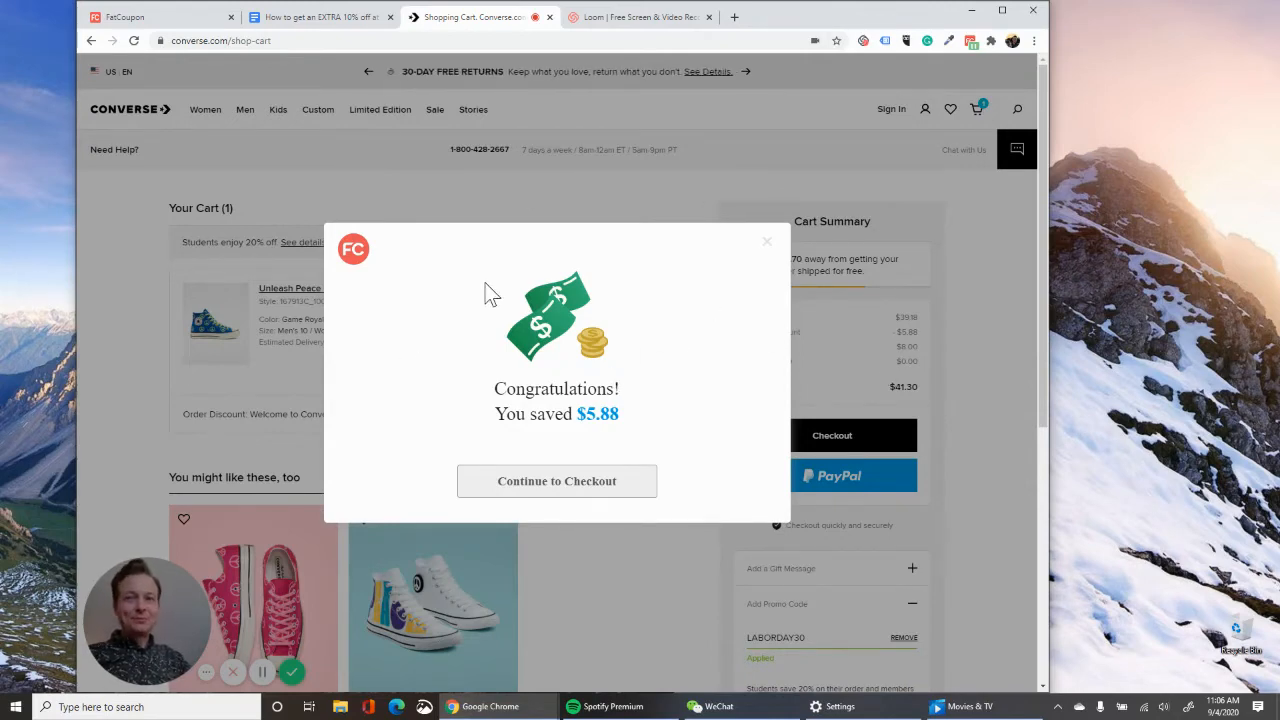
mouse_move(595, 490)
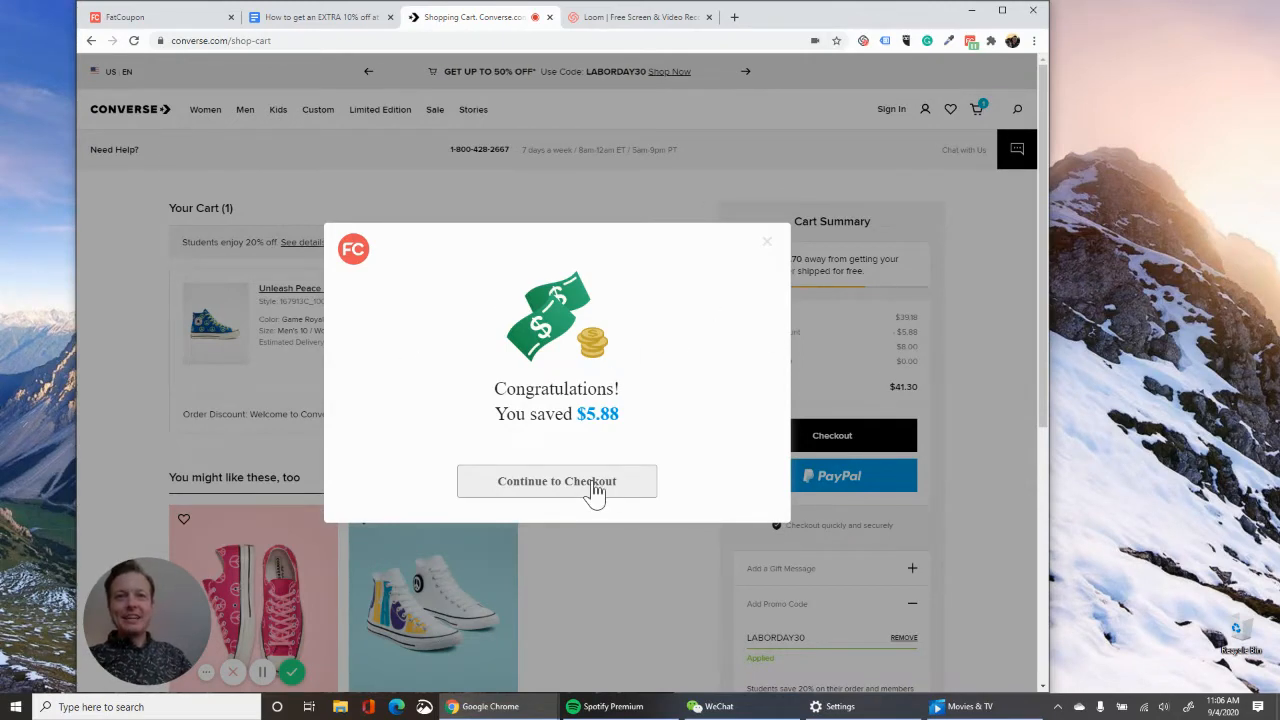
left_click(557, 481)
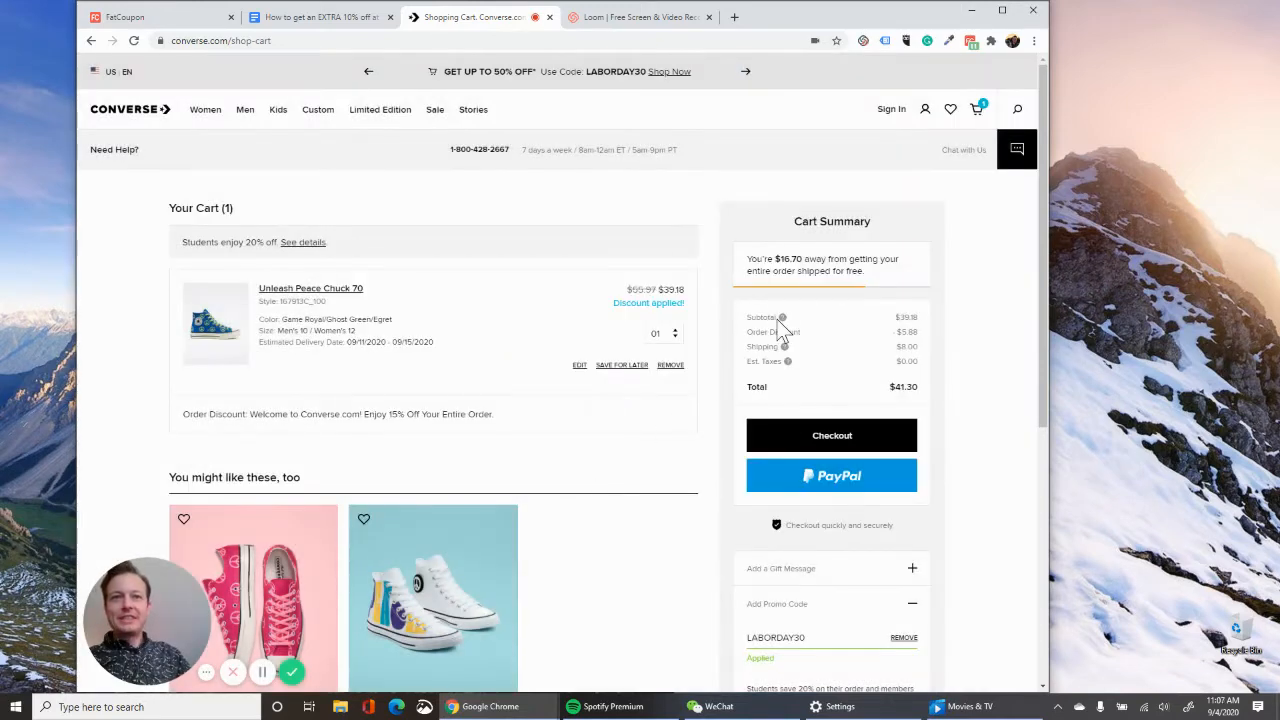